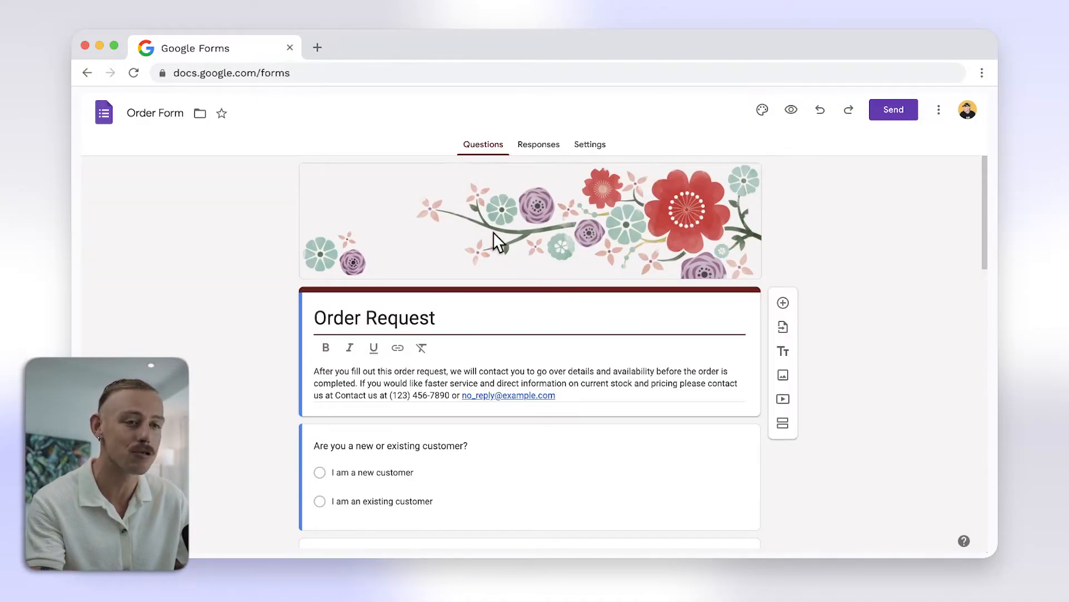
Link the Order Form responses to a new spreadsheet and open 'Order Form (Responses)'
left_click(538, 144)
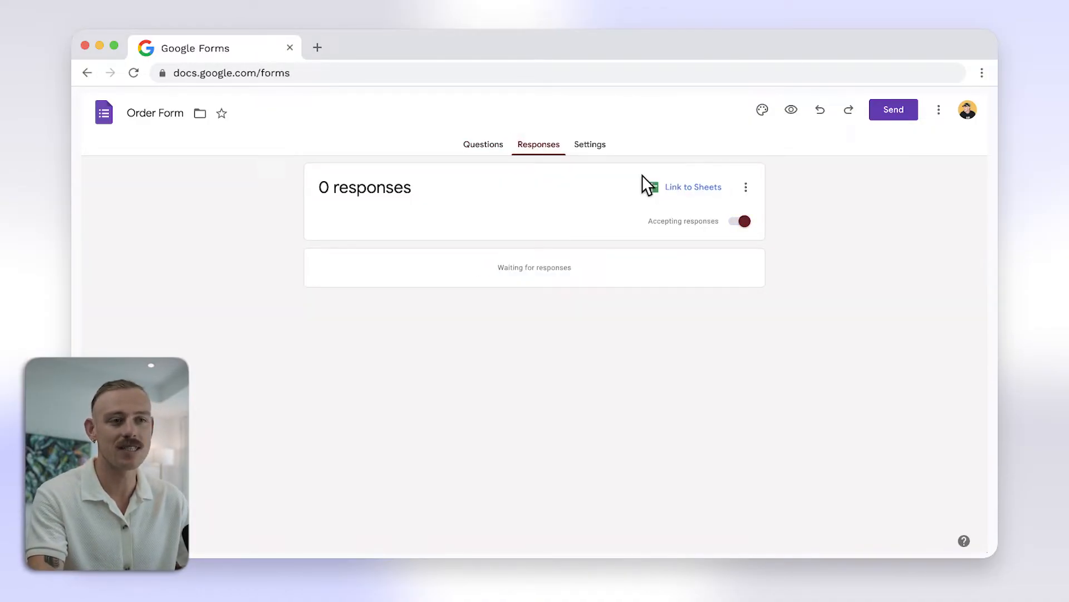
left_click(693, 186)
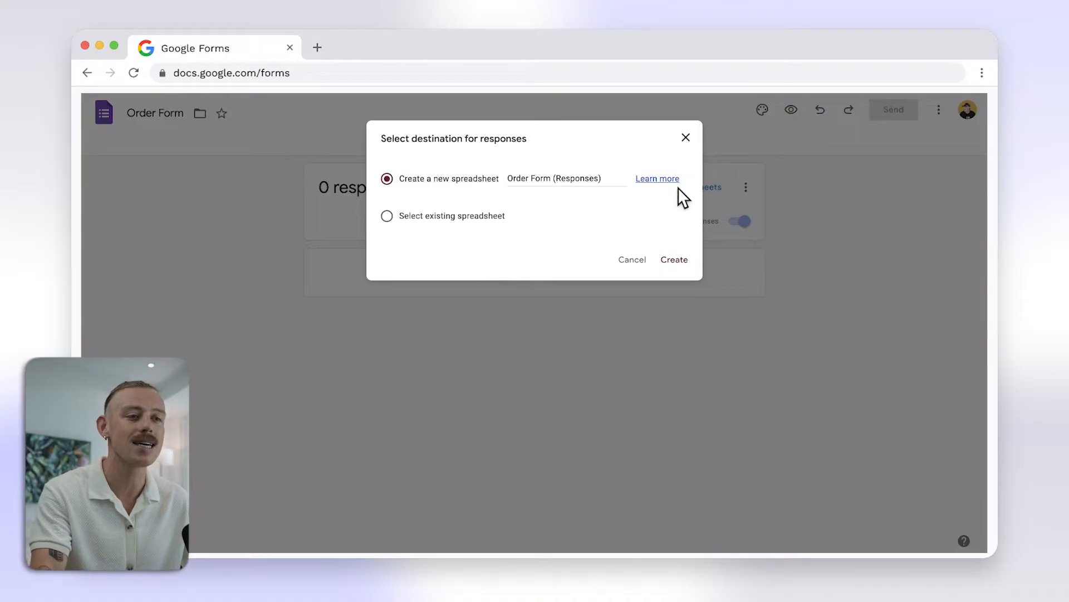
left_click(673, 259)
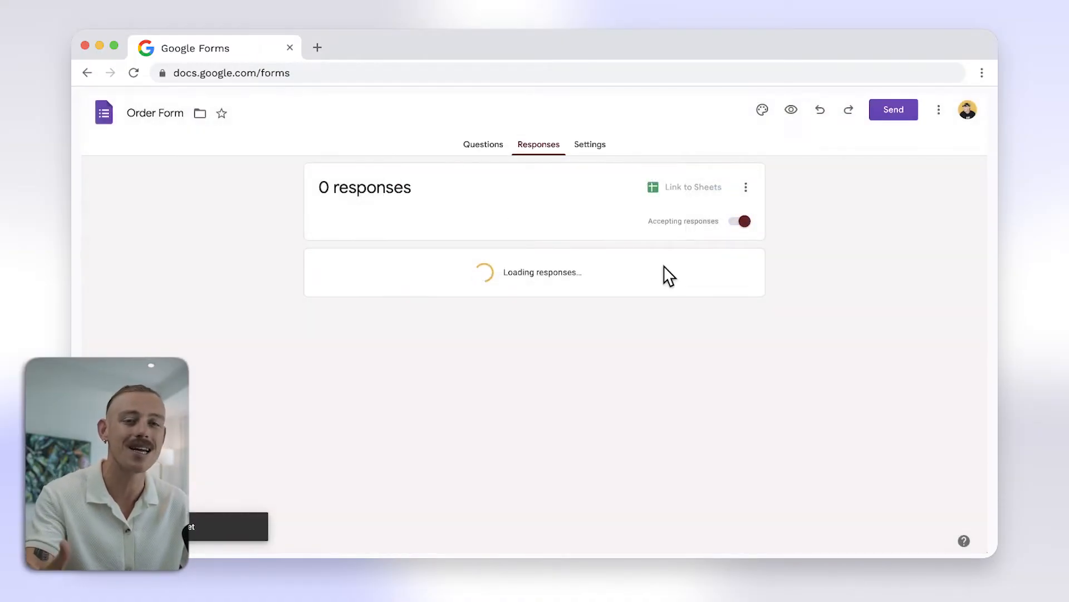
left_click(691, 186)
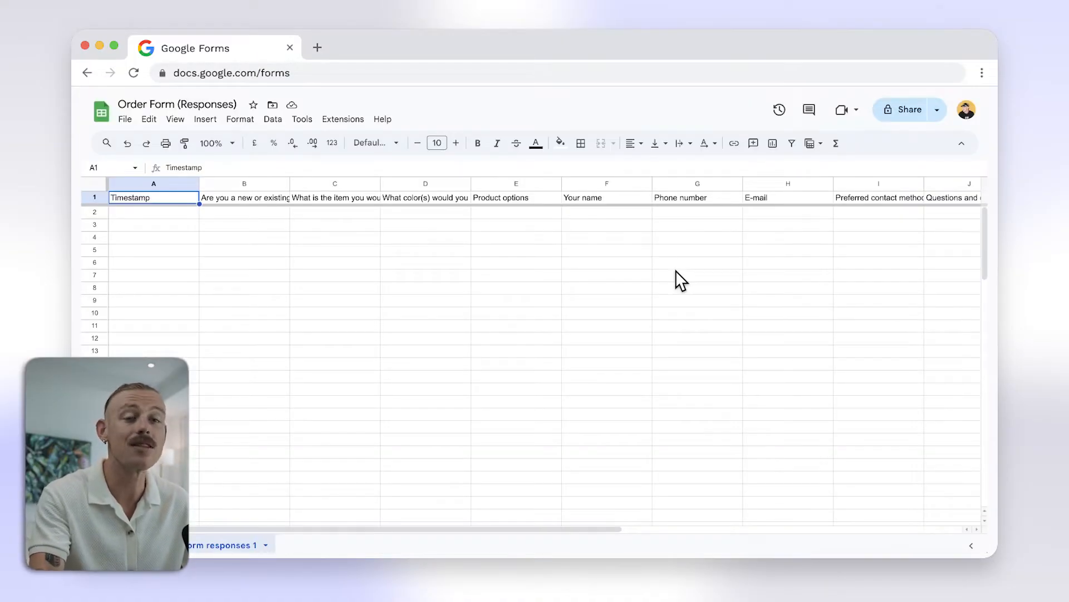
Start a =SUM(D formula in cell K2 beside Questions and comments
scroll("right", 3)
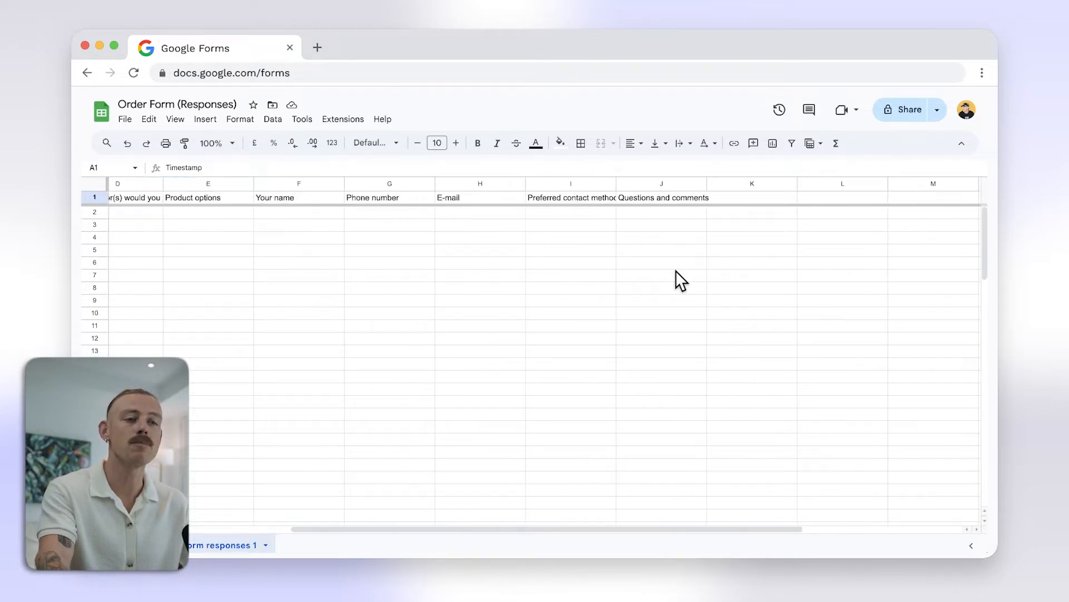
left_click(751, 212)
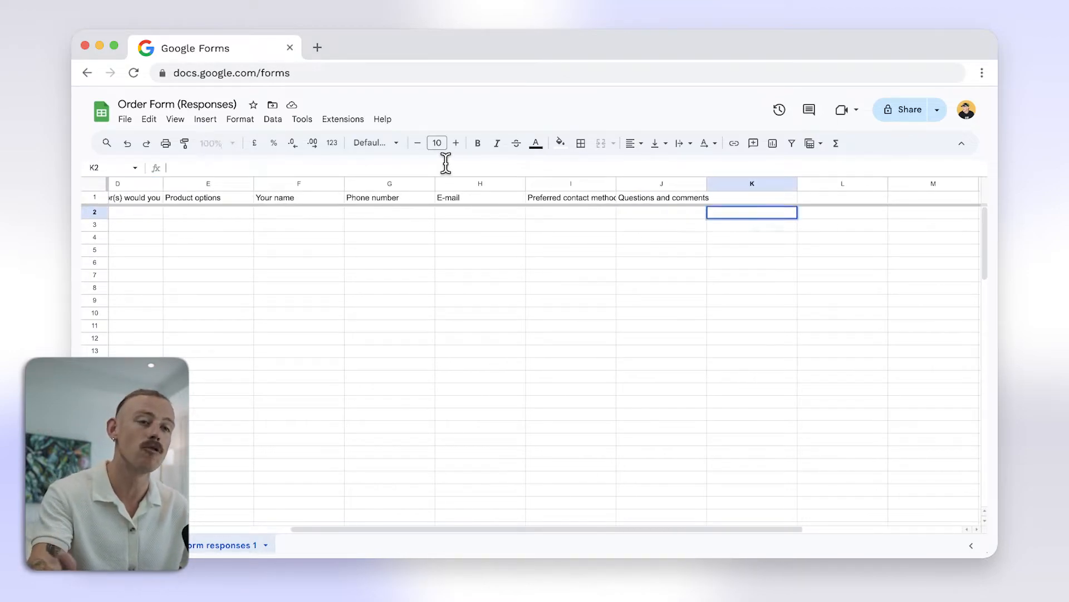
type("SUM")
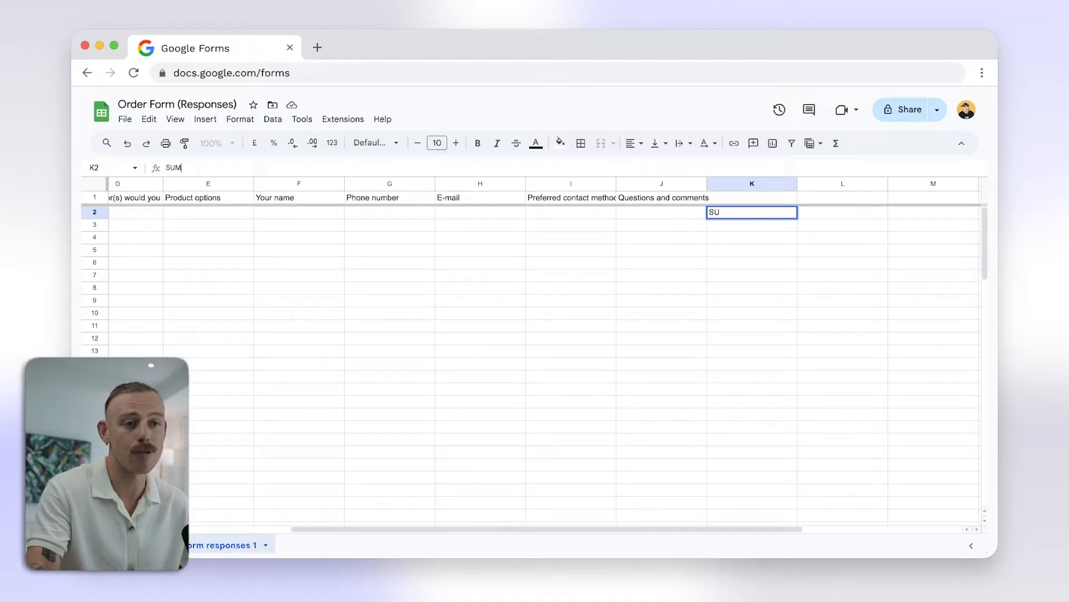
type("(")
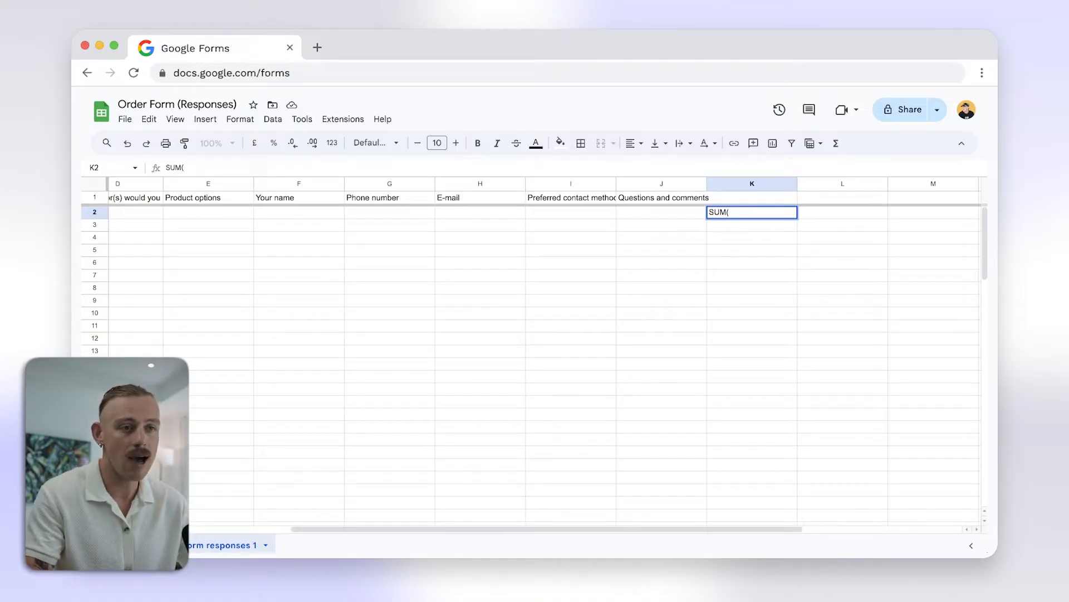
type("D")
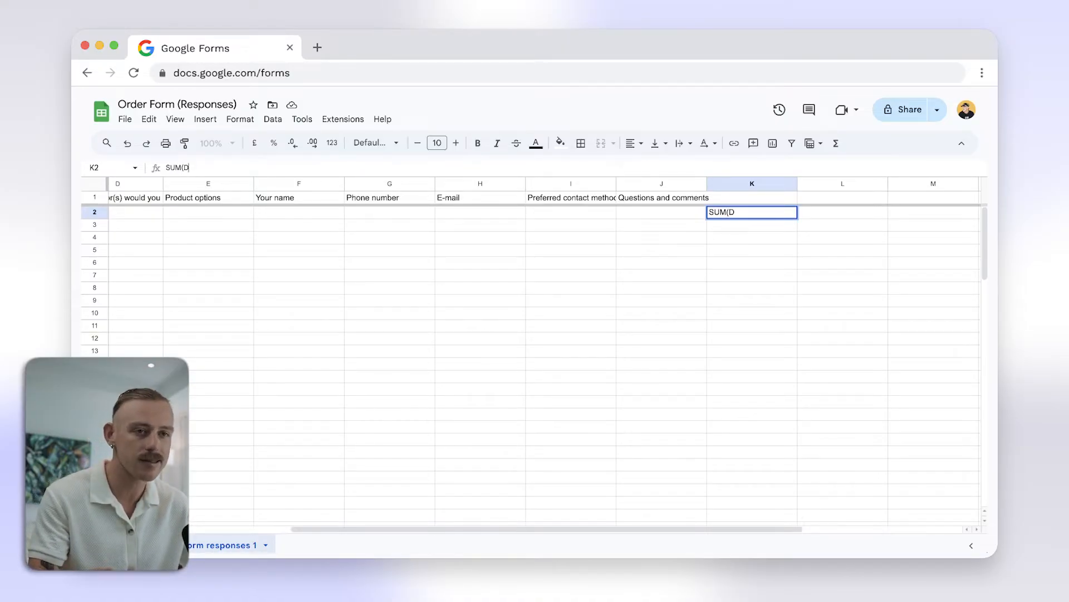
type("@")
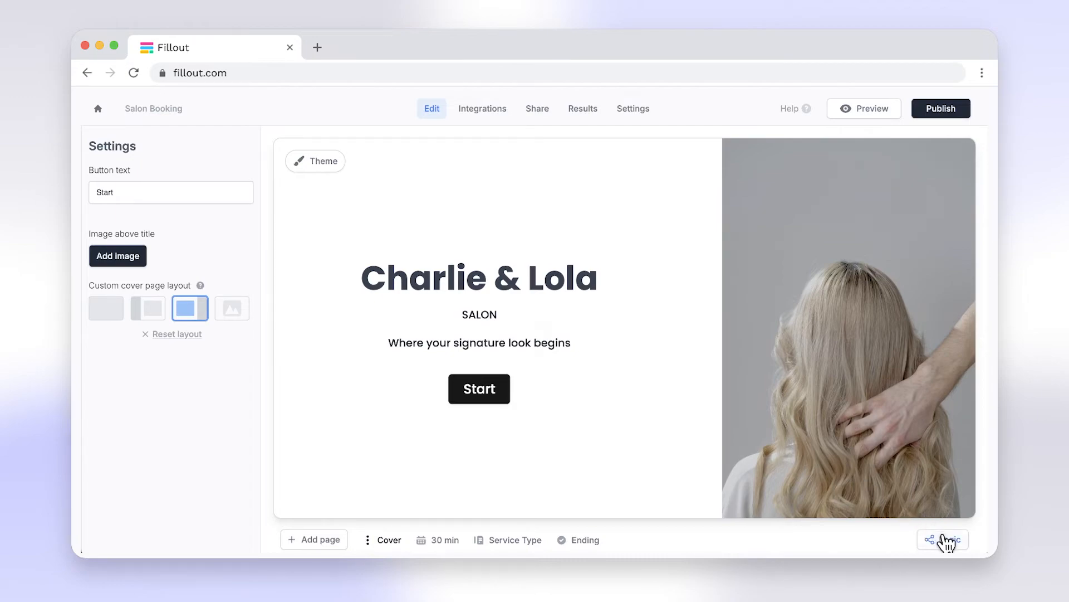
Create a number calculation named 'Price' in the Salon Booking form
left_click(943, 539)
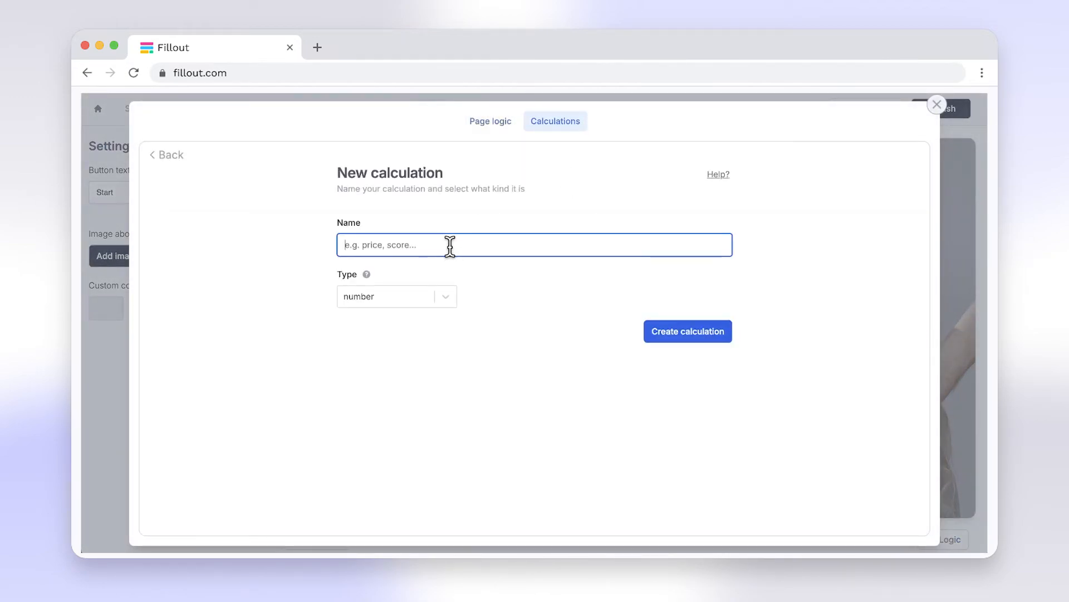
type("Price")
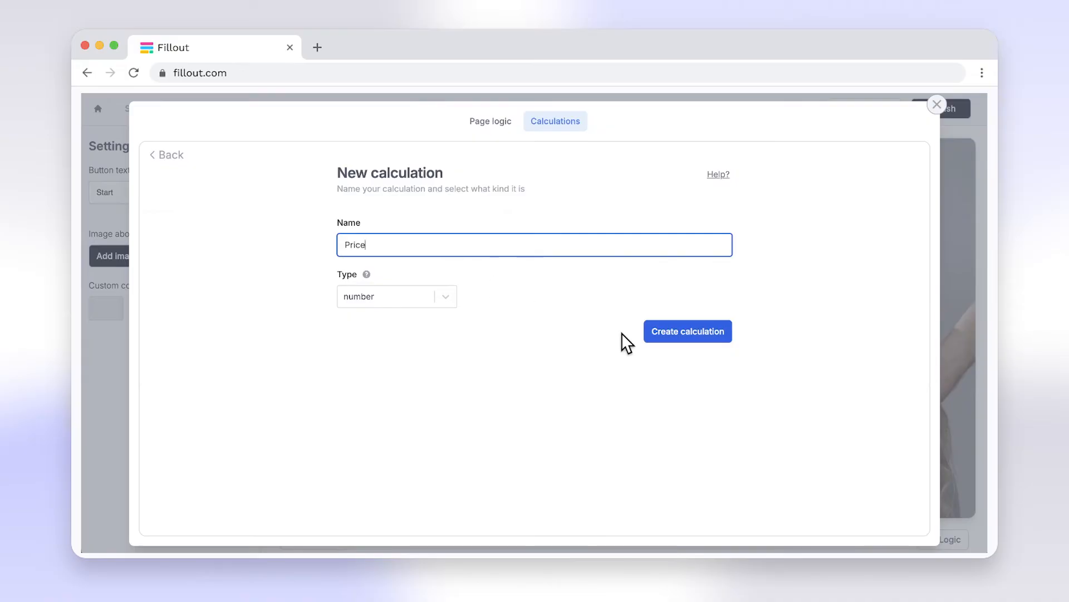
left_click(688, 331)
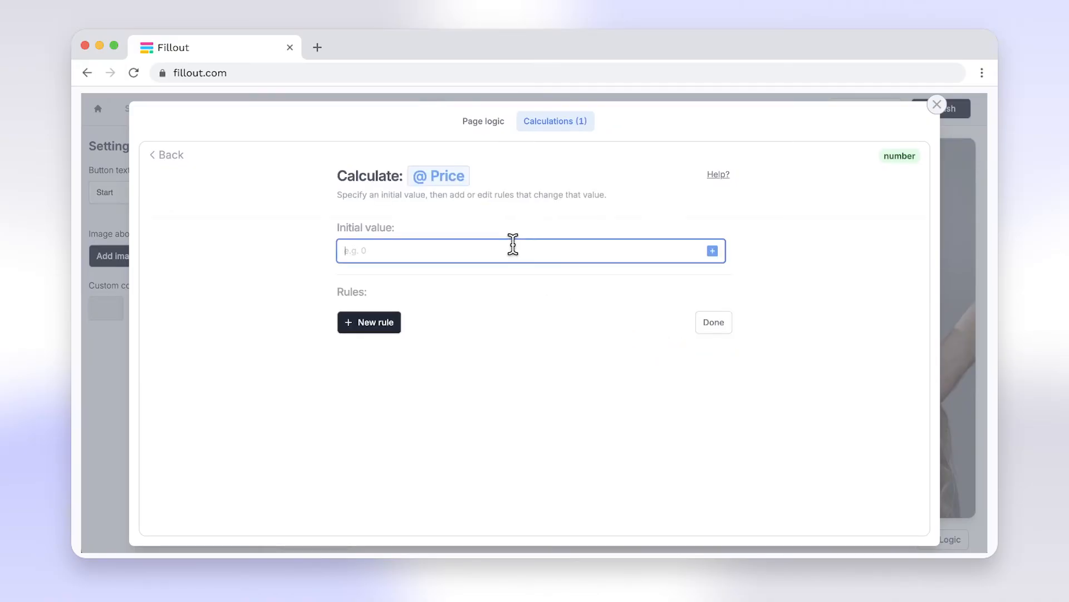
Add a Price rule conditioned on Type of service has all of Haircut
left_click(369, 322)
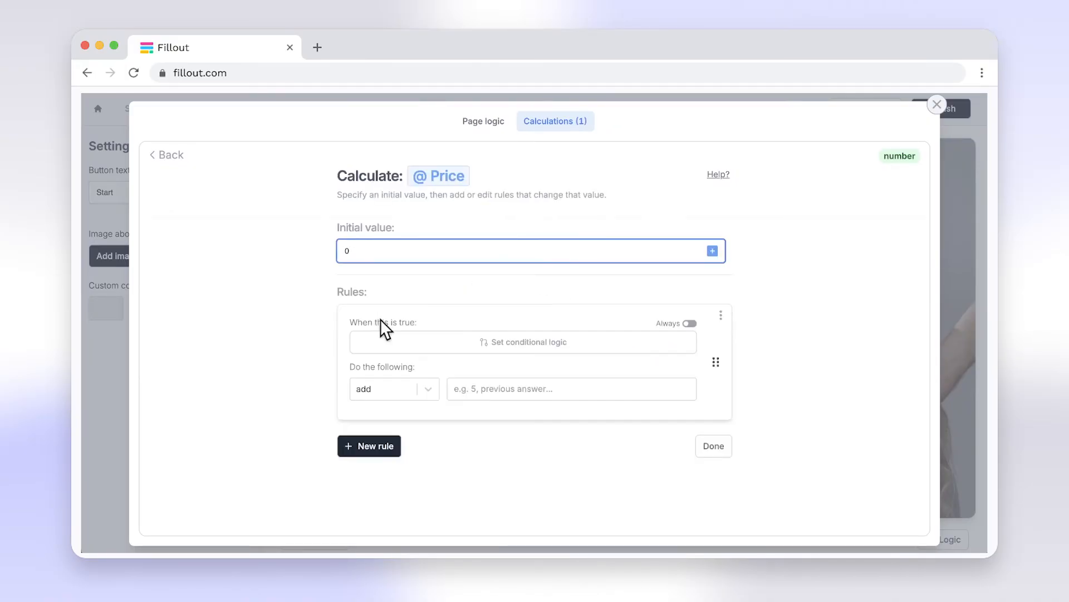
left_click(522, 342)
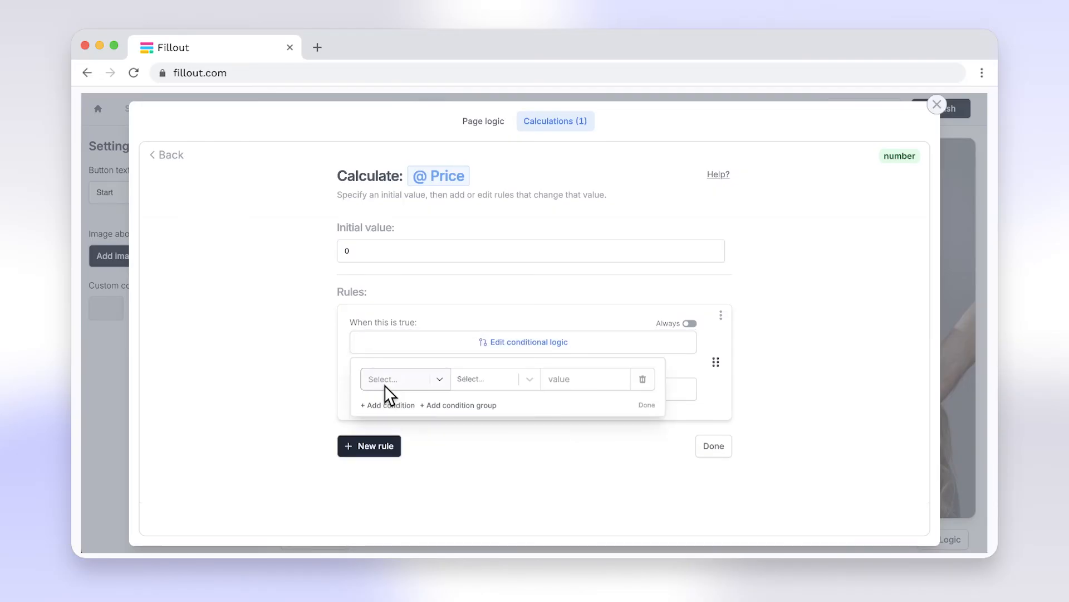
left_click(398, 379)
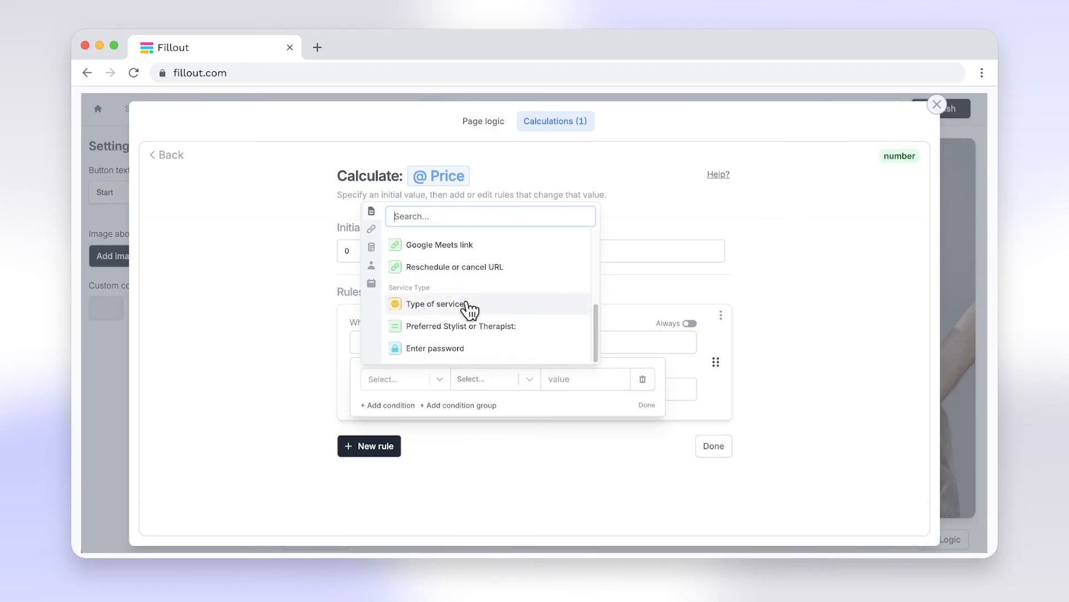
left_click(433, 303)
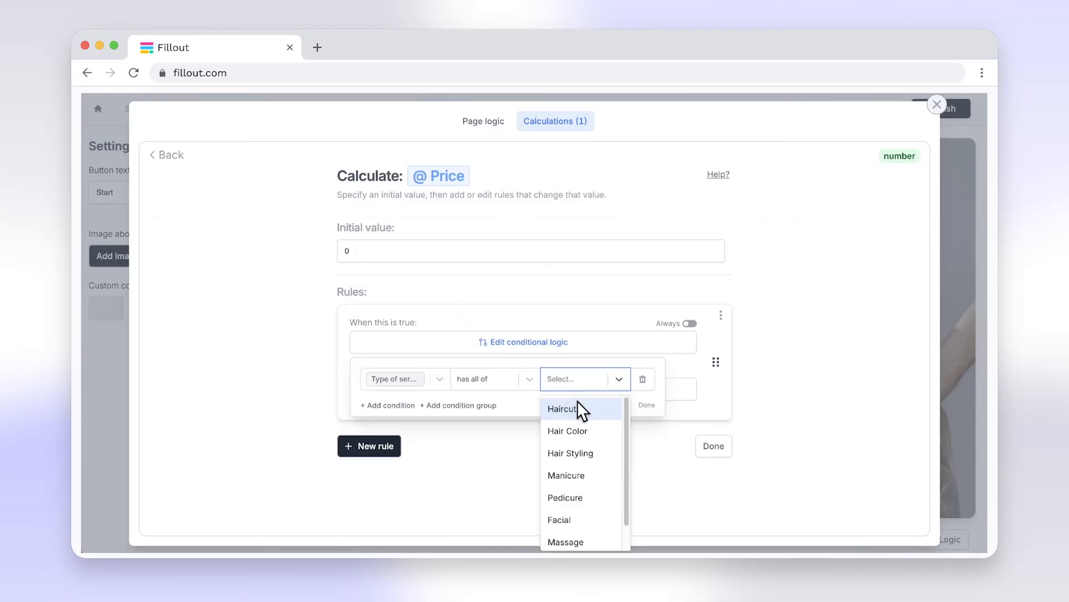
left_click(937, 103)
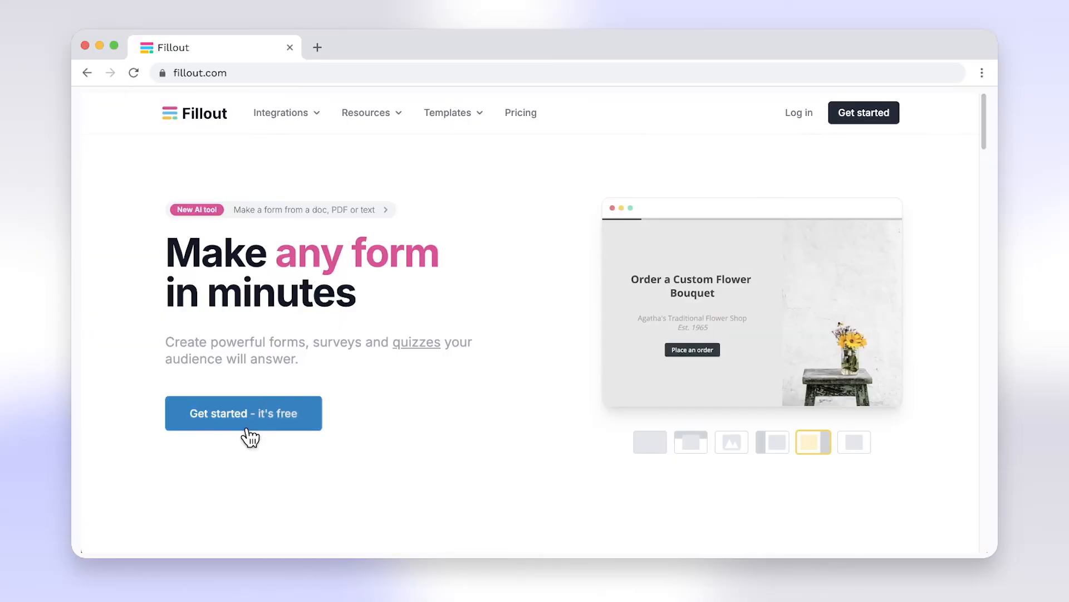